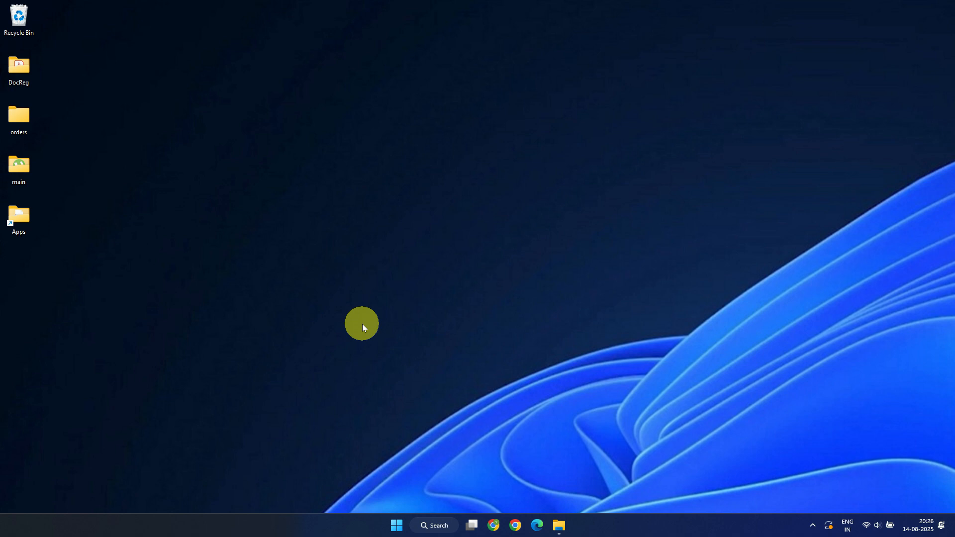
Step: Search Windows for 'startup Apps' to bring up the Startup Apps setting
click(434, 526)
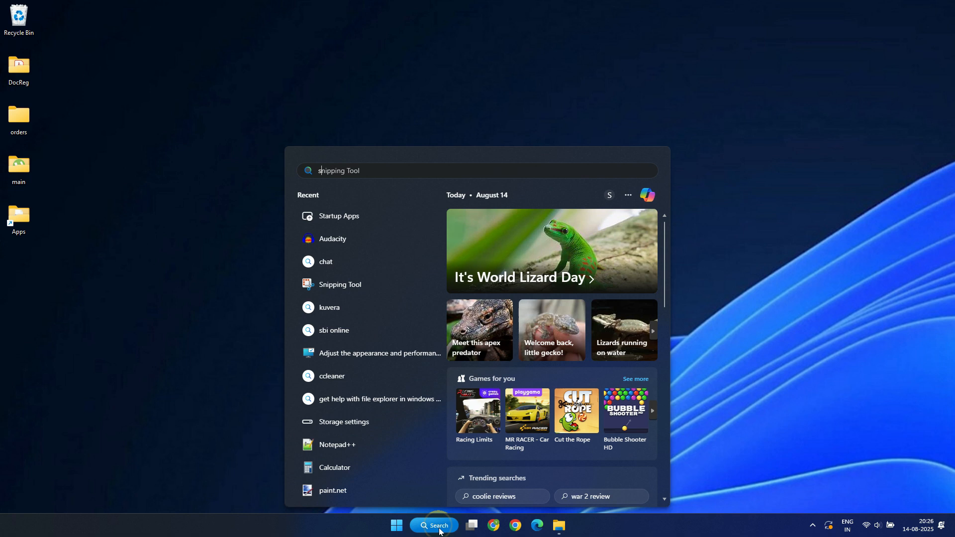
text(startup Apps)
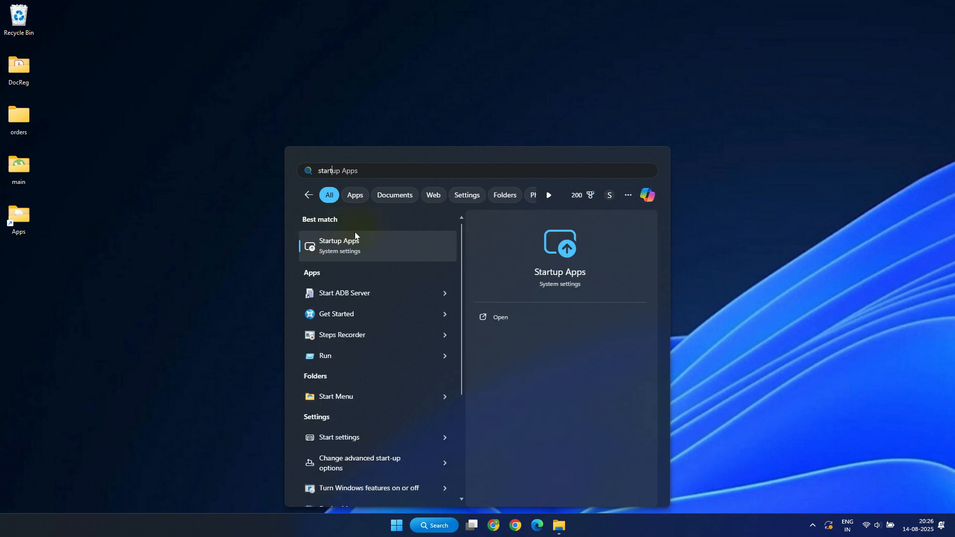
Step: Sort startup apps by status, switch off Docker, Defender and updatechecker, and close Settings
click(339, 245)
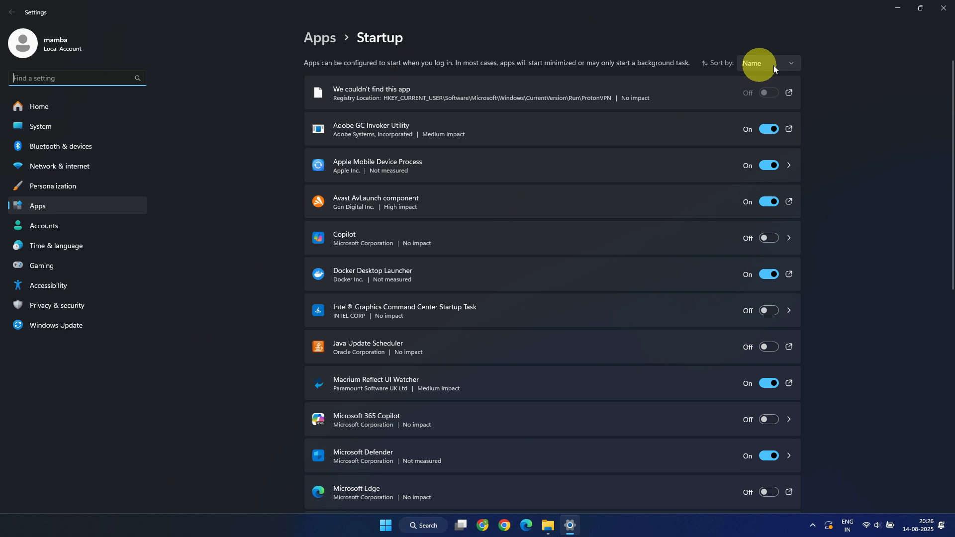
click(769, 62)
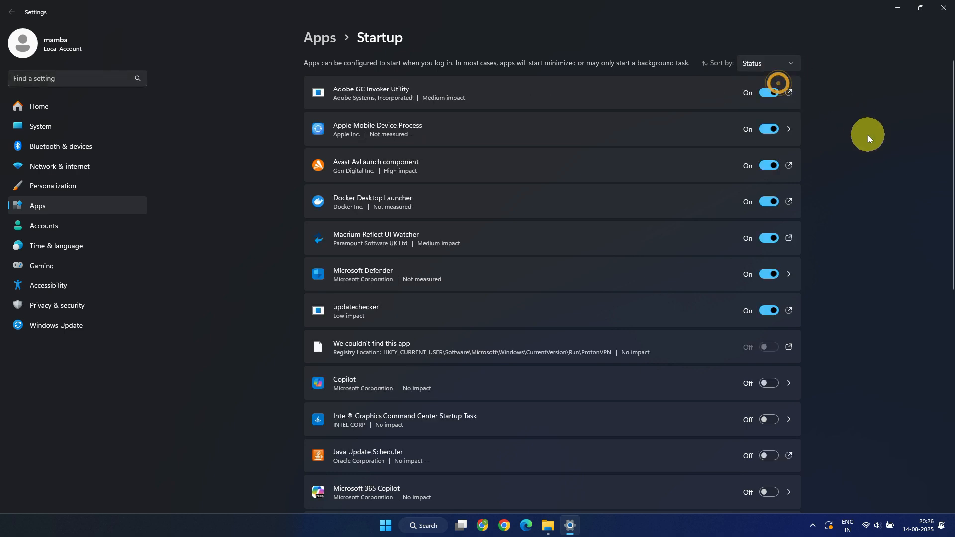
mouse_move(809, 287)
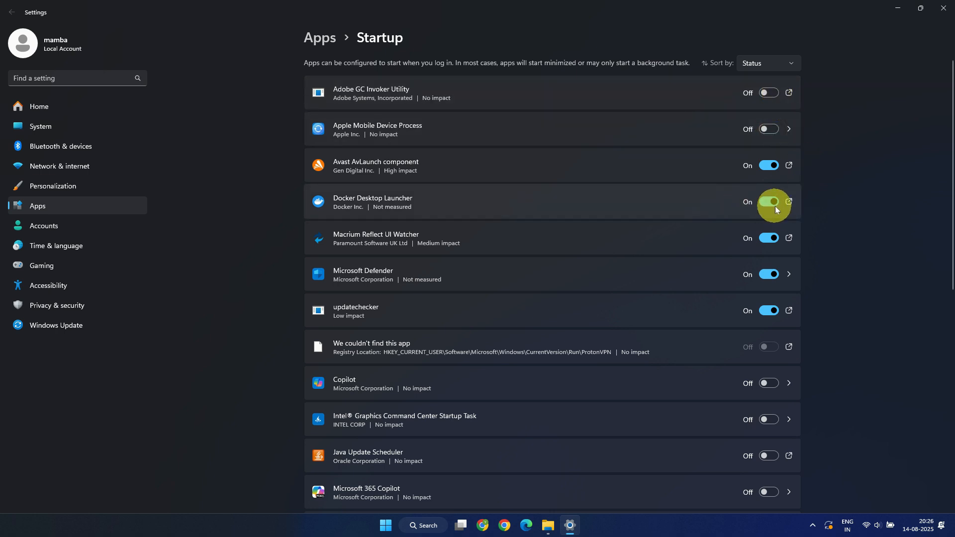
click(768, 202)
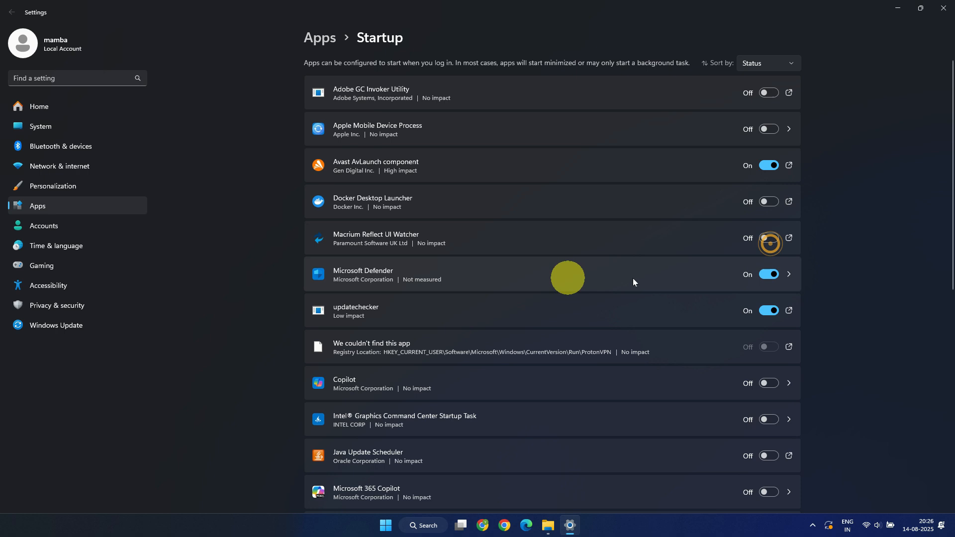
click(768, 275)
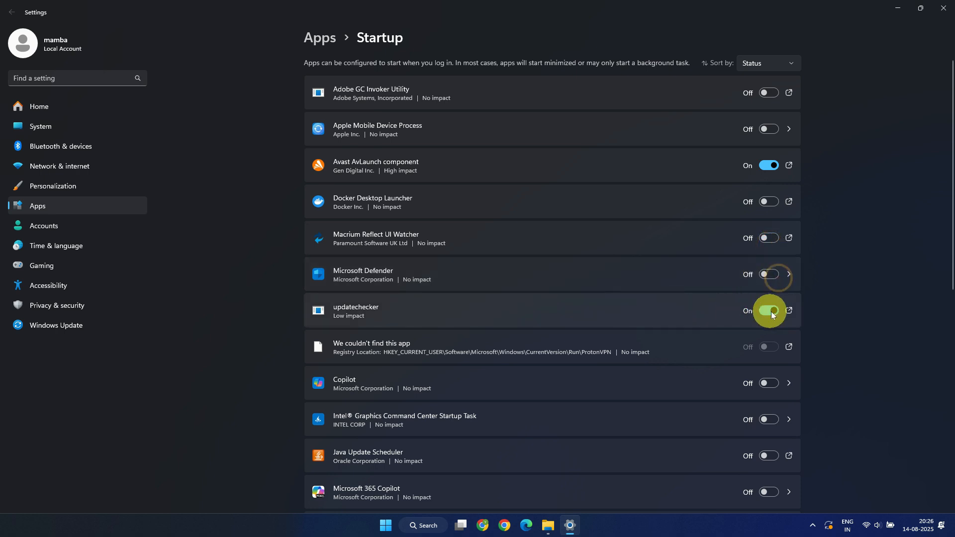
click(768, 310)
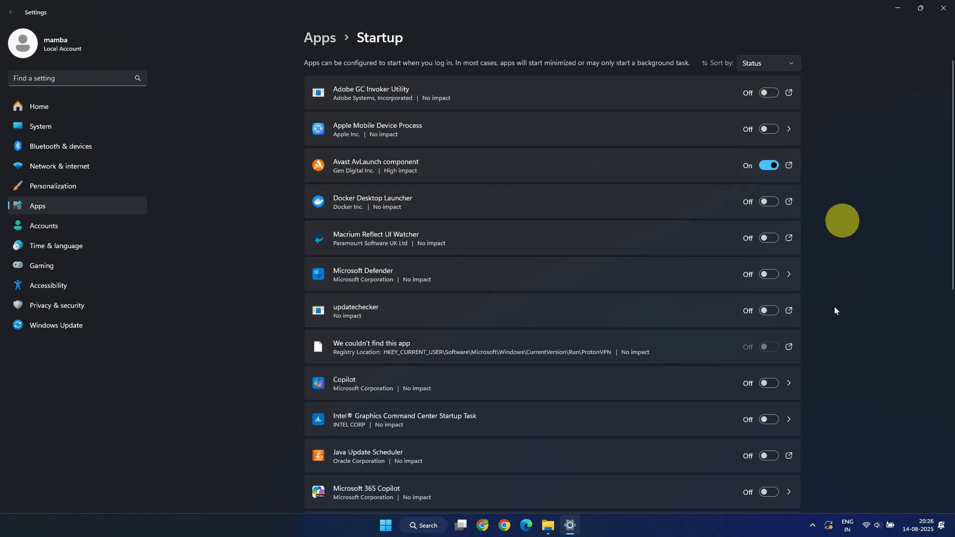
click(941, 8)
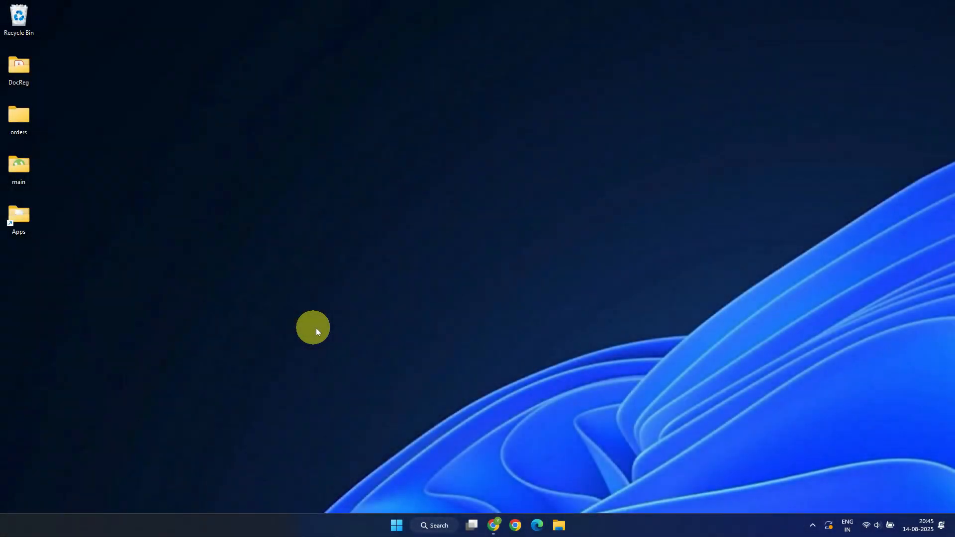
Step: Download CCleaner Free from ccleaner.com in Chrome and install it
click(513, 525)
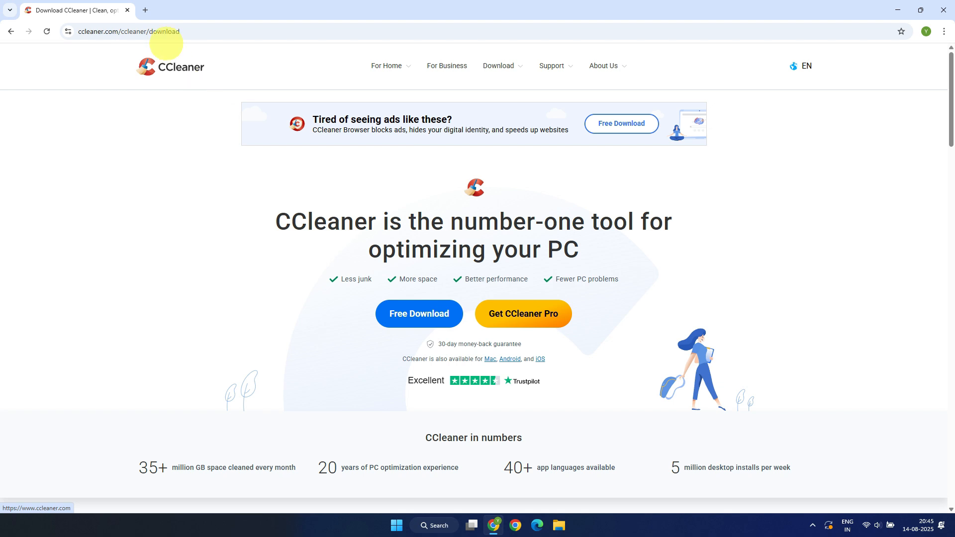
click(127, 31)
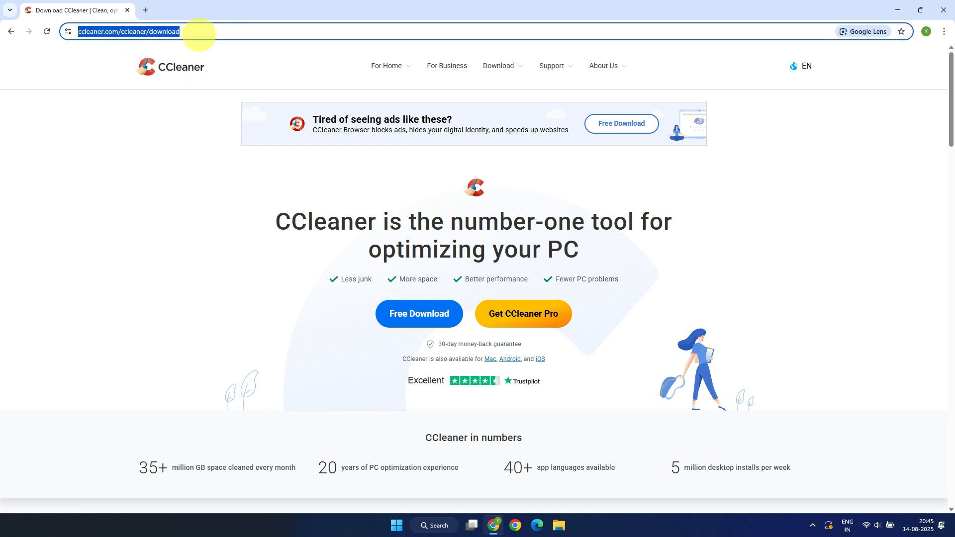
mouse_move(187, 108)
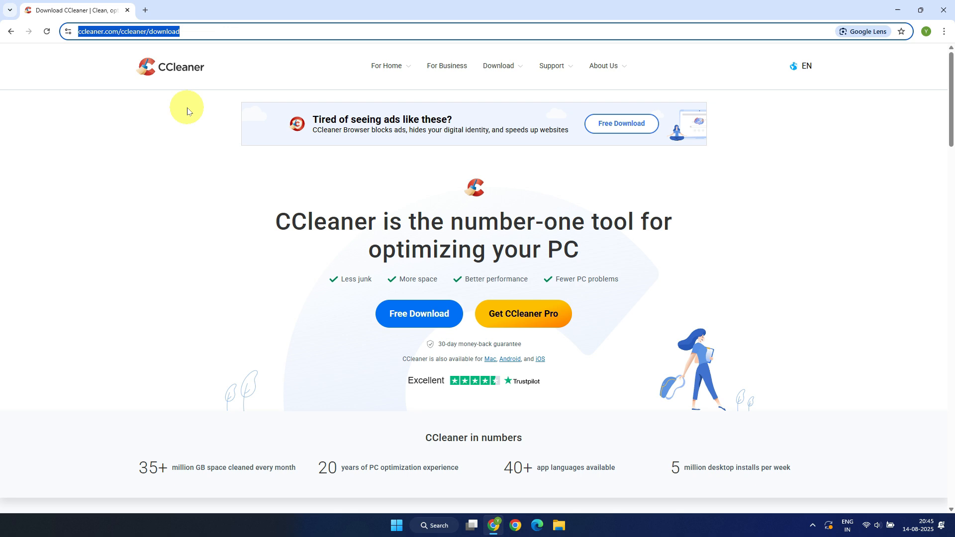
click(418, 314)
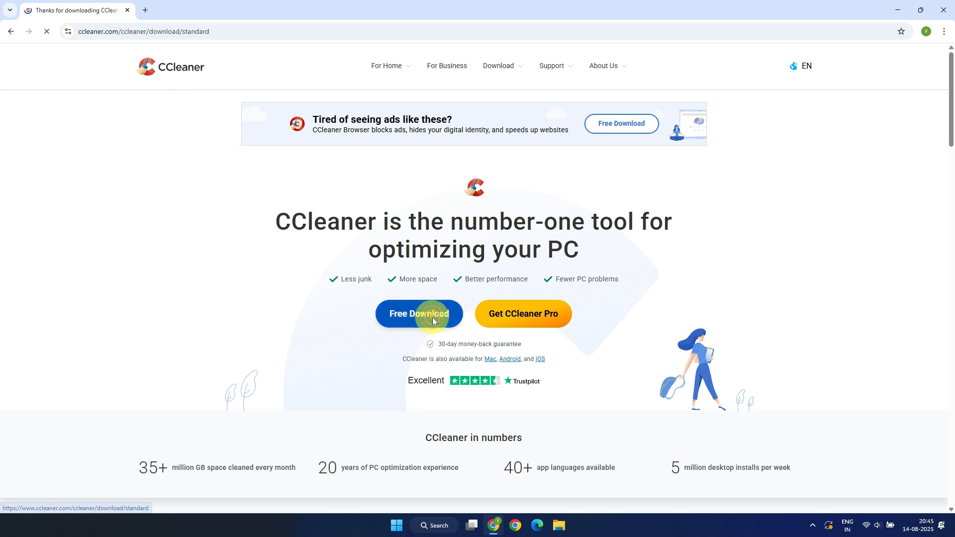
click(418, 314)
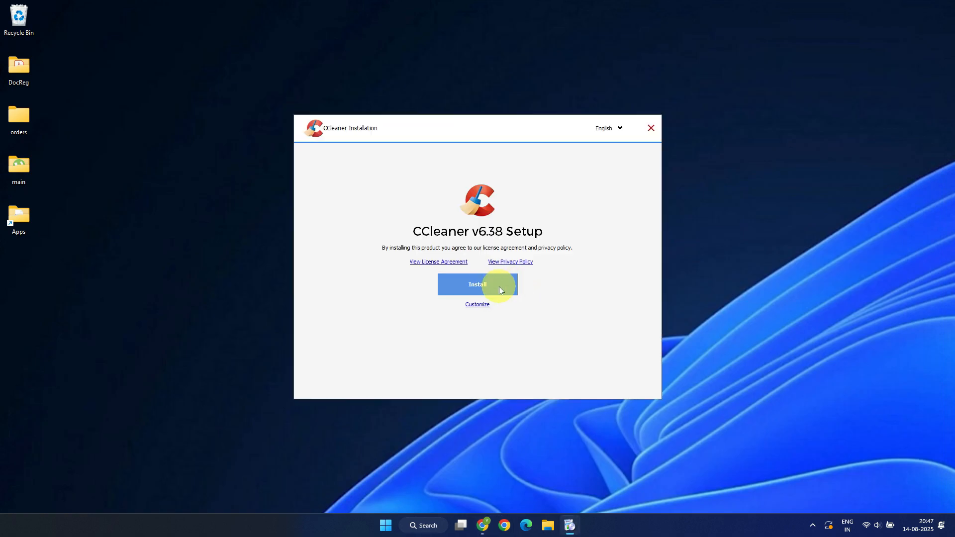
click(477, 284)
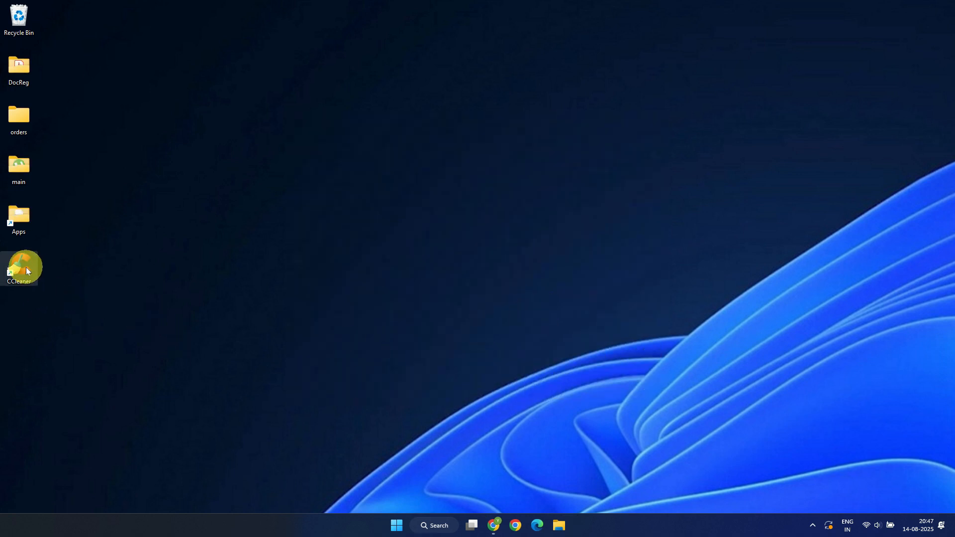
Step: Launch CCleaner from the desktop and dismiss the browser, Pro upgrade and free-trial offers
double_click(19, 267)
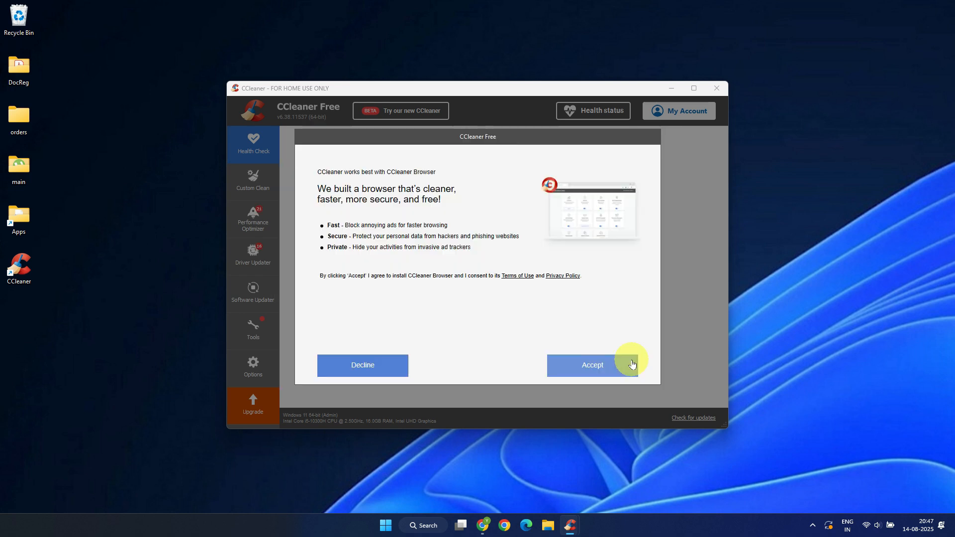
mouse_move(346, 179)
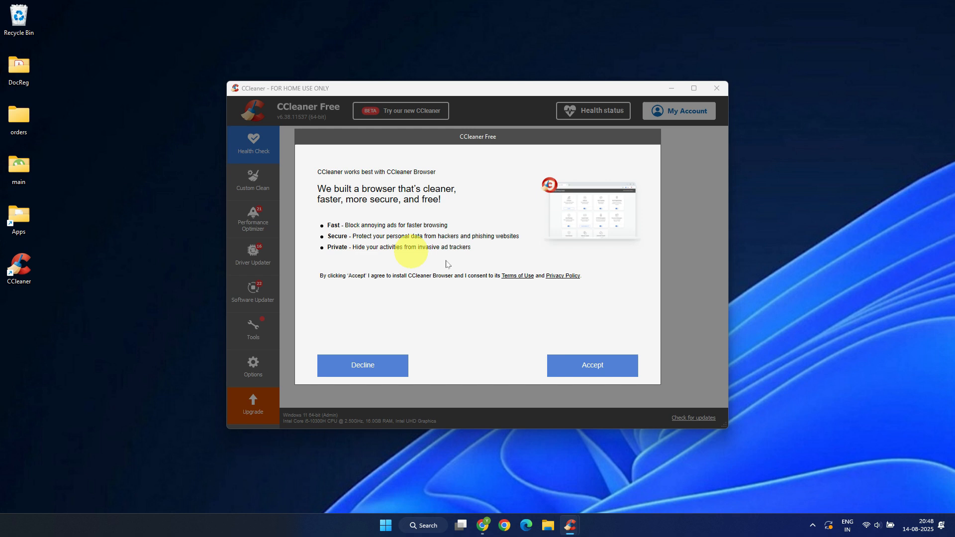
click(362, 365)
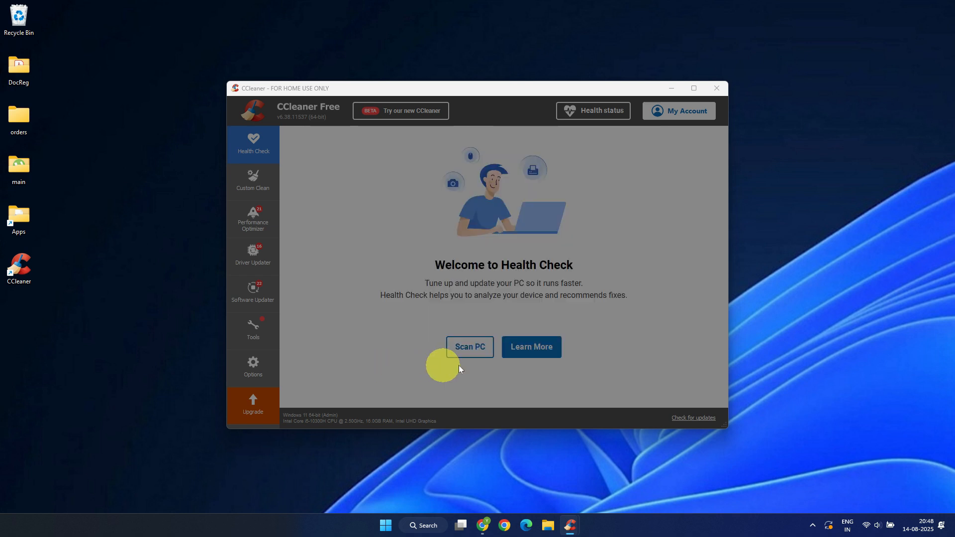
click(469, 347)
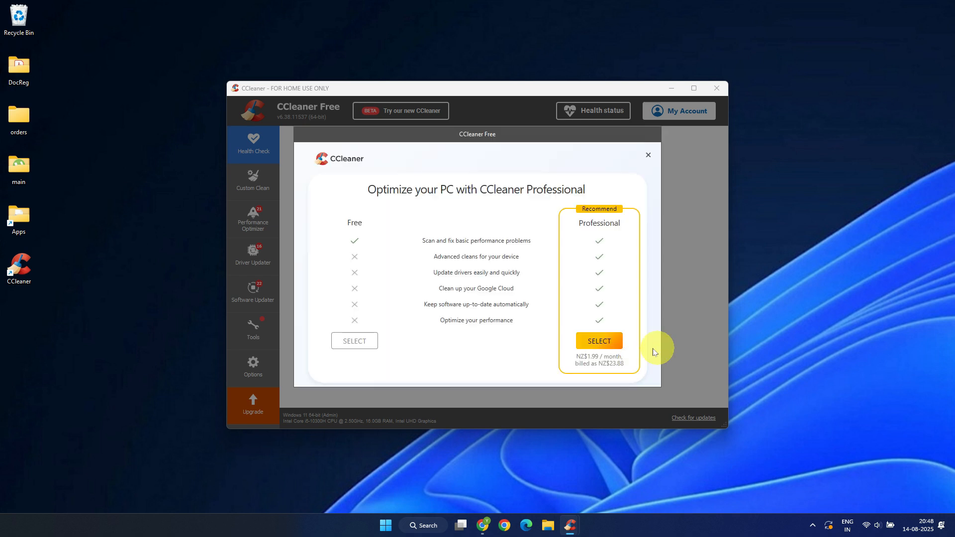
click(647, 155)
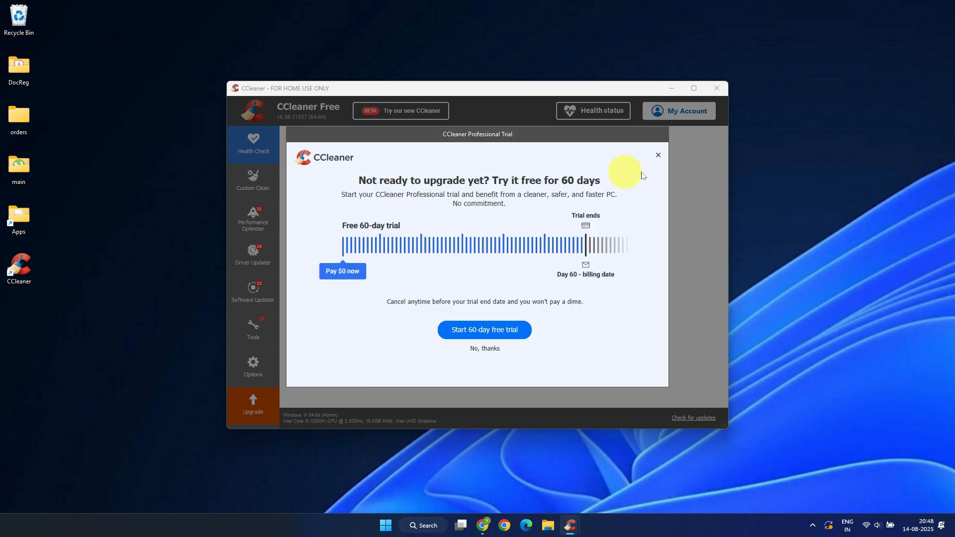
click(657, 155)
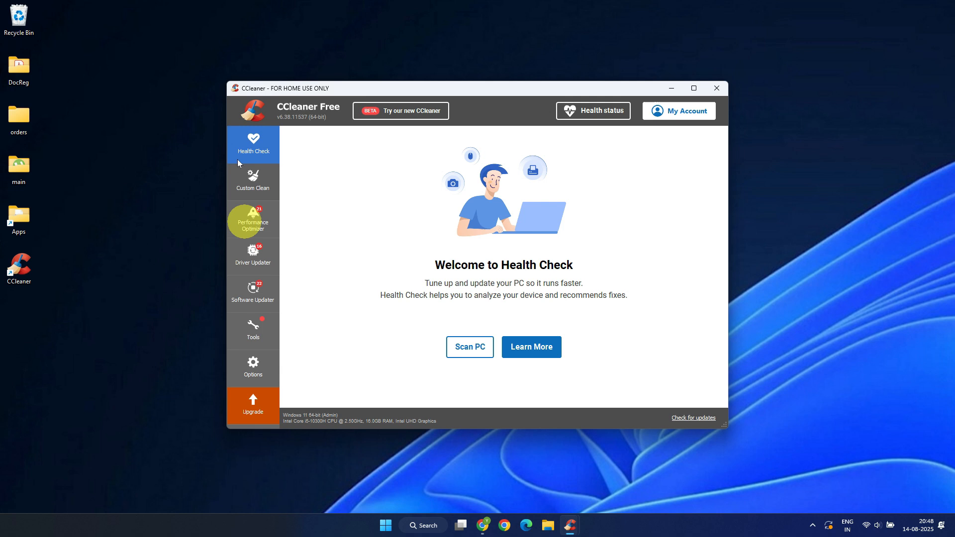
mouse_move(505, 377)
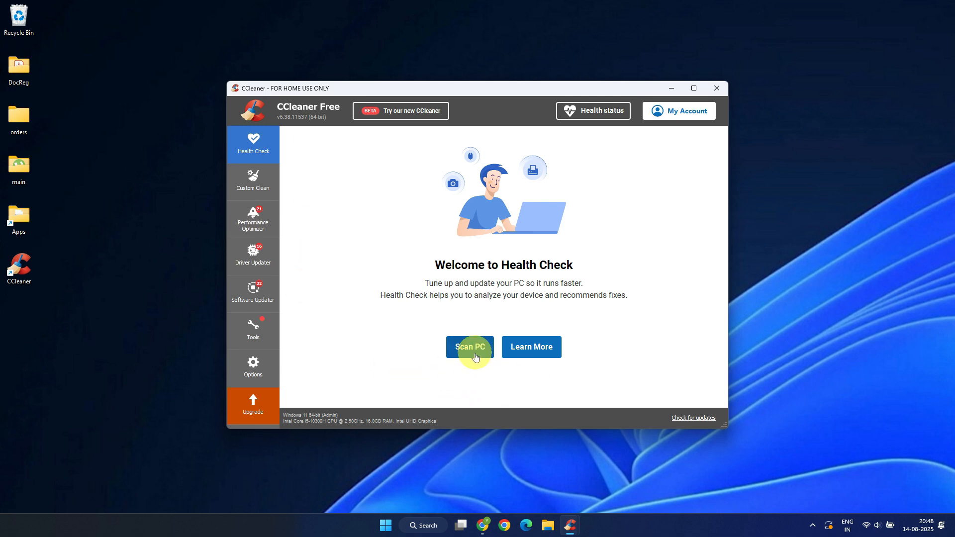
Step: Run the Scan PC health check, force-closing Edge and Chrome when prompted
click(469, 347)
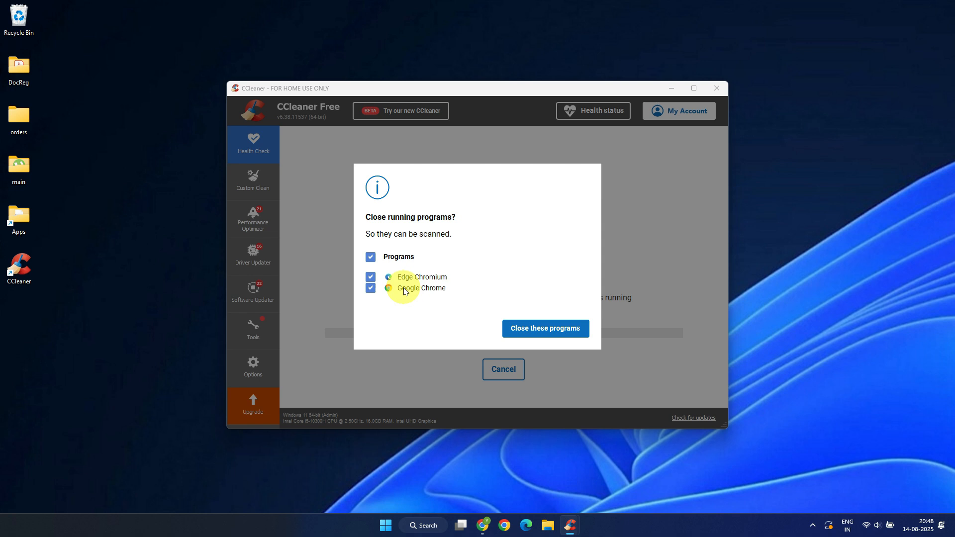
click(544, 328)
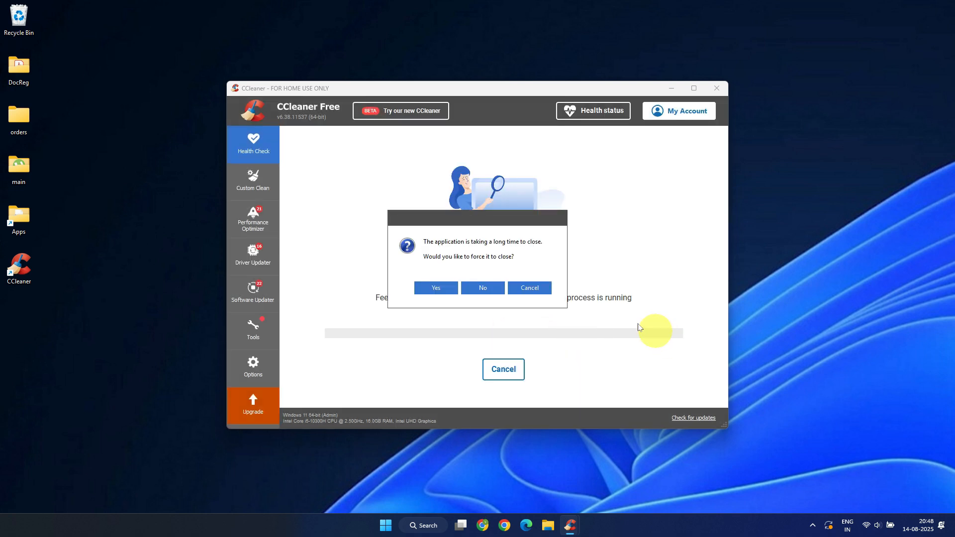
click(482, 288)
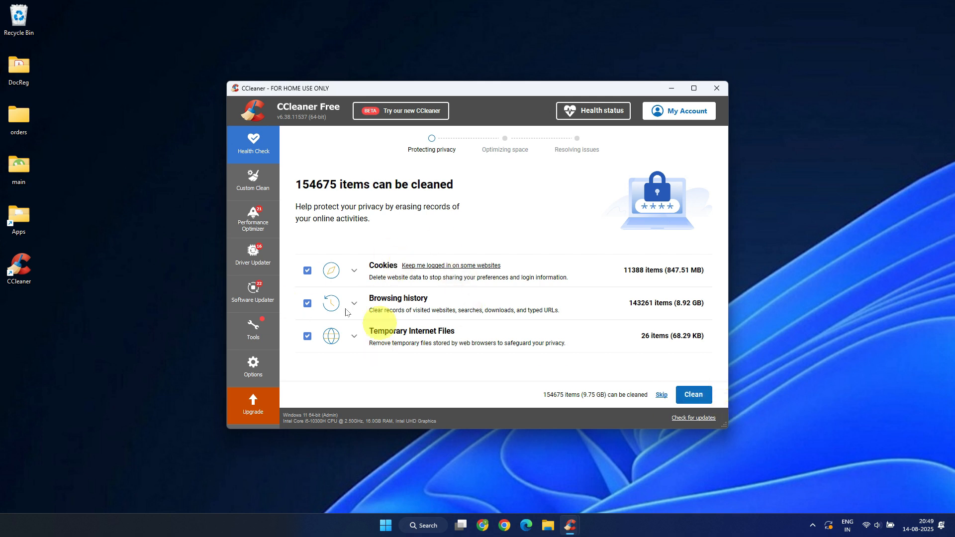
mouse_move(513, 384)
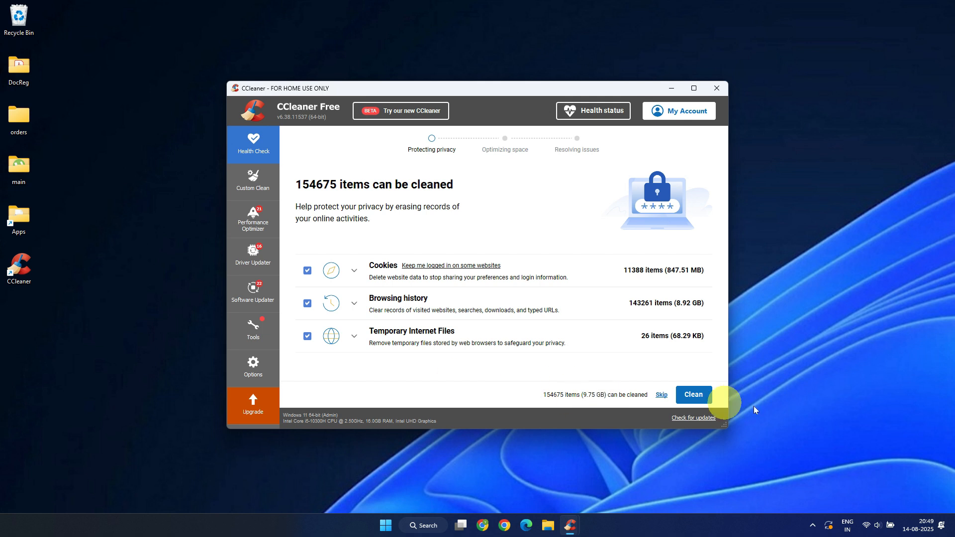
Step: Clean the 154,675 privacy items and 2.39 GB of junk files, then continue to PC issues
click(692, 395)
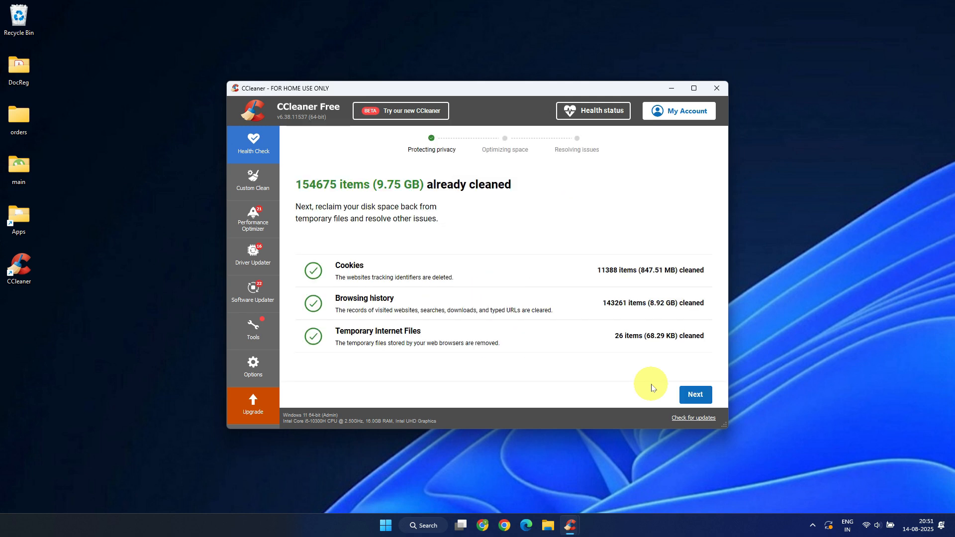
mouse_move(418, 189)
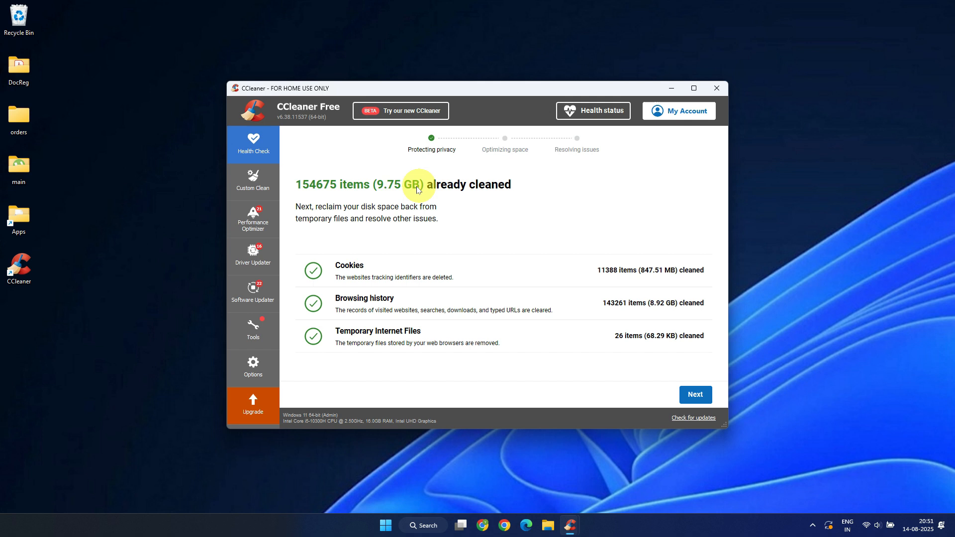
click(694, 394)
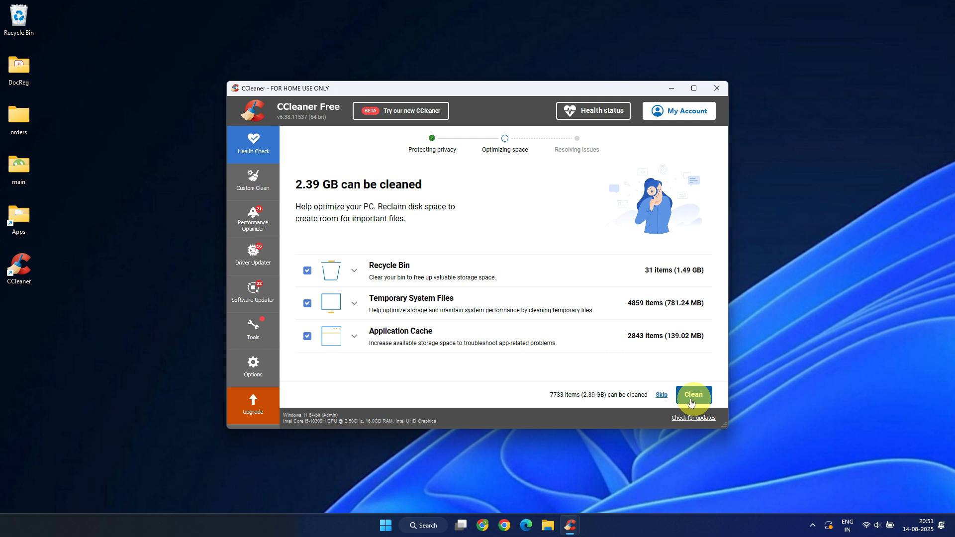
click(692, 394)
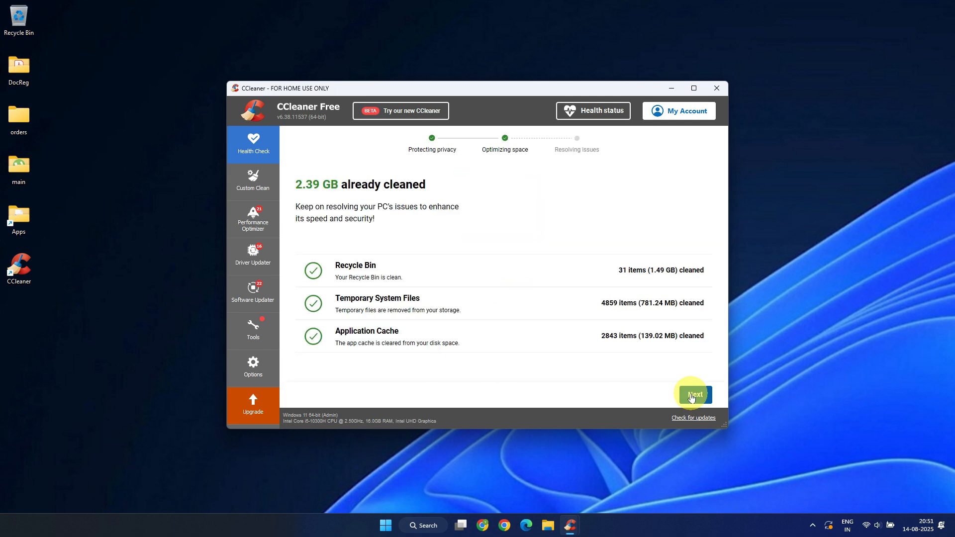
click(693, 394)
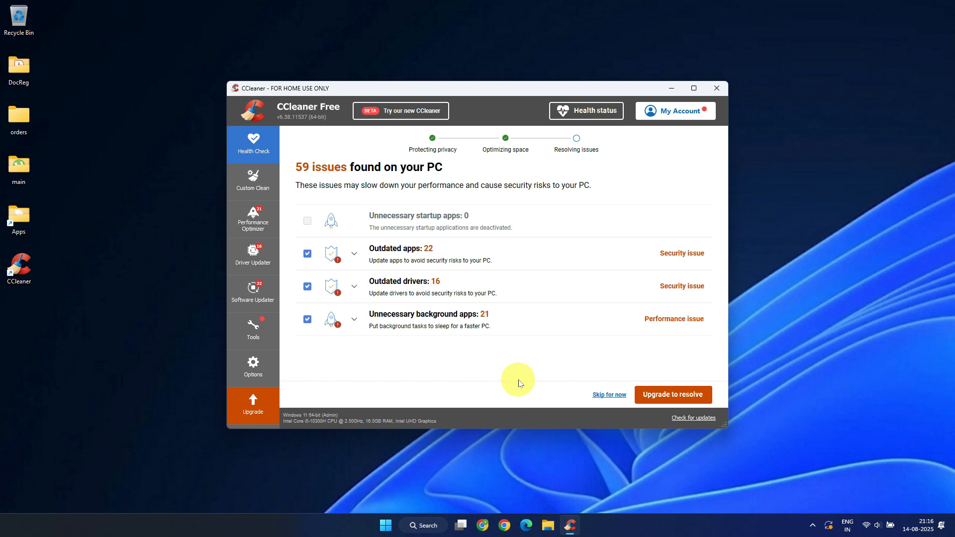
mouse_move(518, 374)
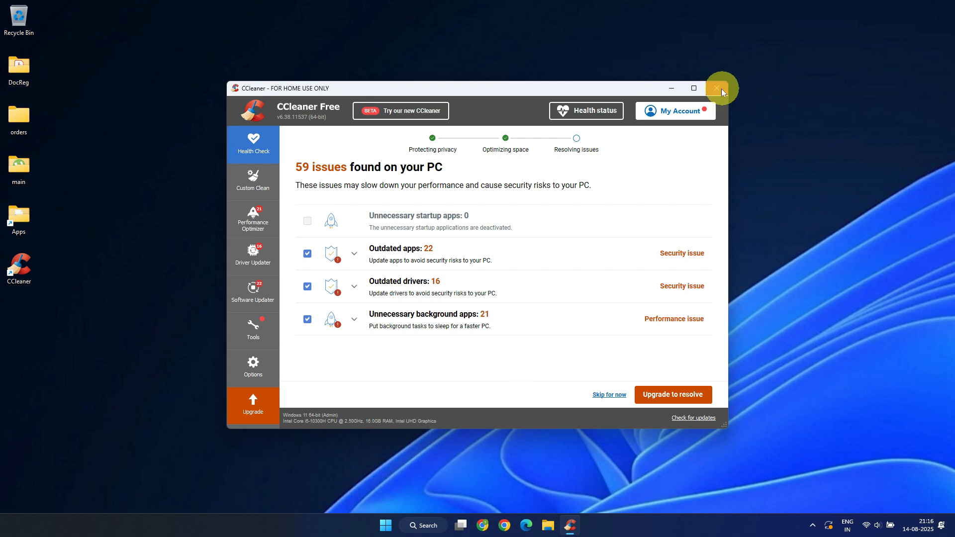
Step: Close CCleaner without resolving the 59 reported issues
click(721, 88)
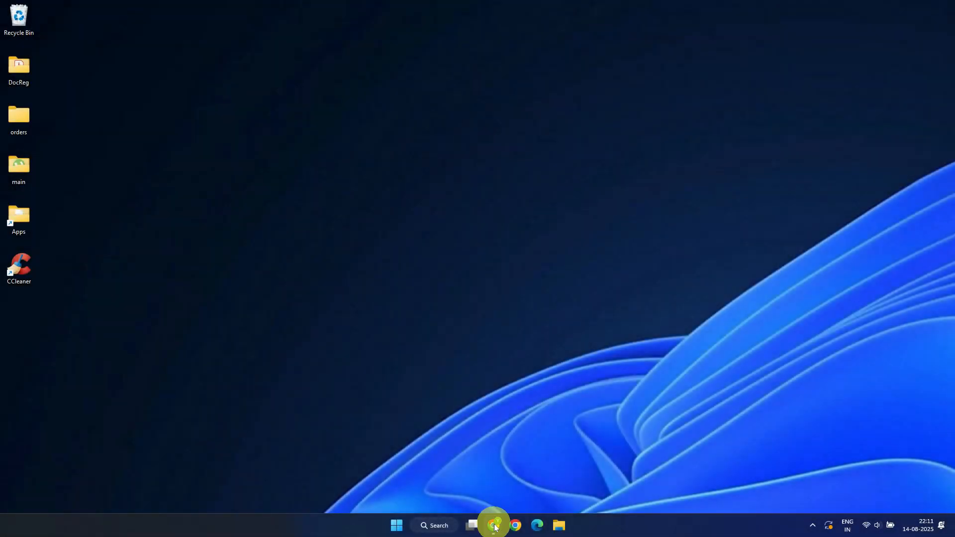
Step: Download free Malwarebytes from malwarebytes.com in Chrome and launch its installer
click(494, 526)
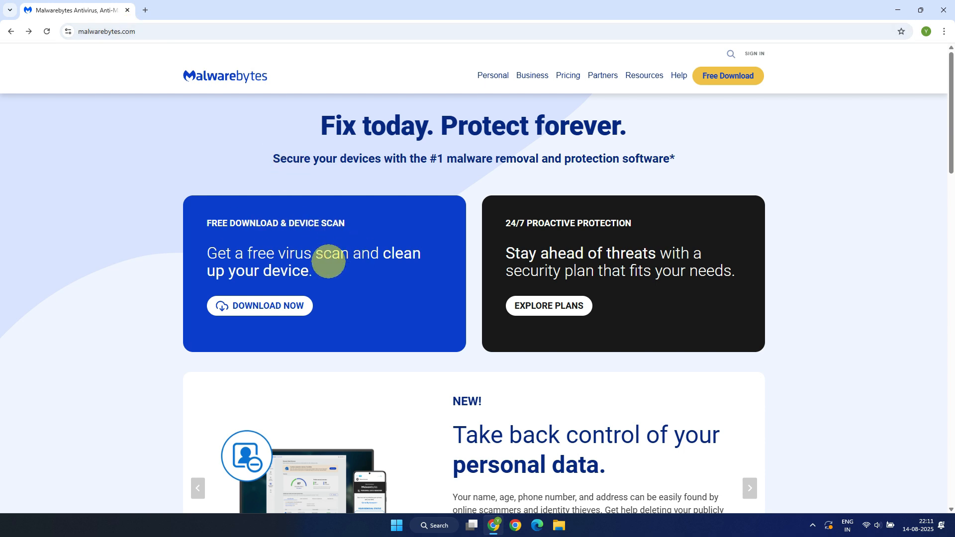
click(260, 306)
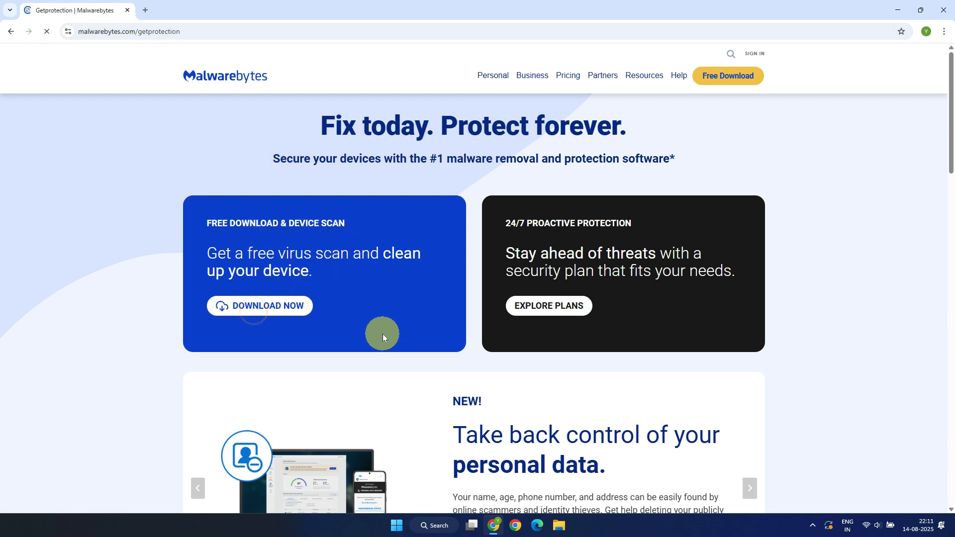
click(260, 306)
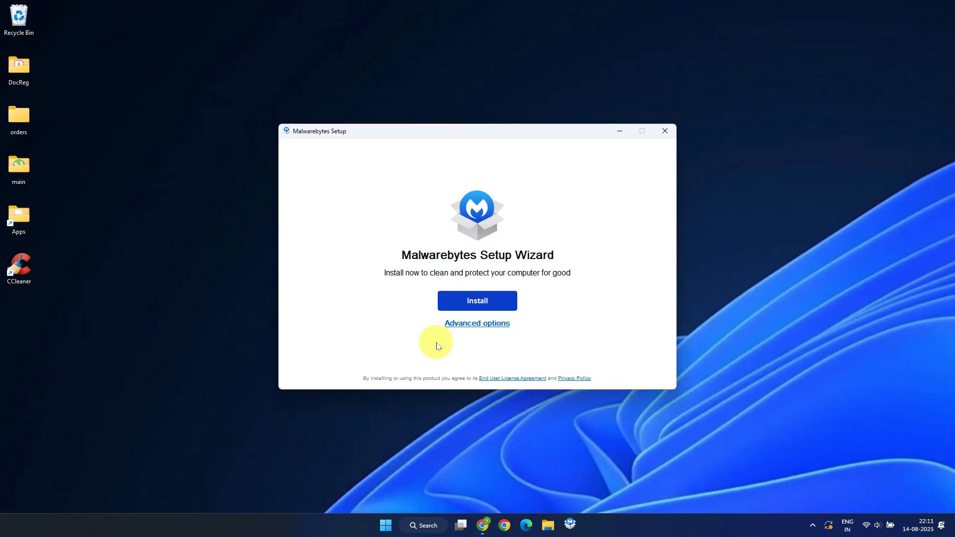
Step: Install Malwarebytes for personal use, skip Browser Guard, and open the app
click(477, 323)
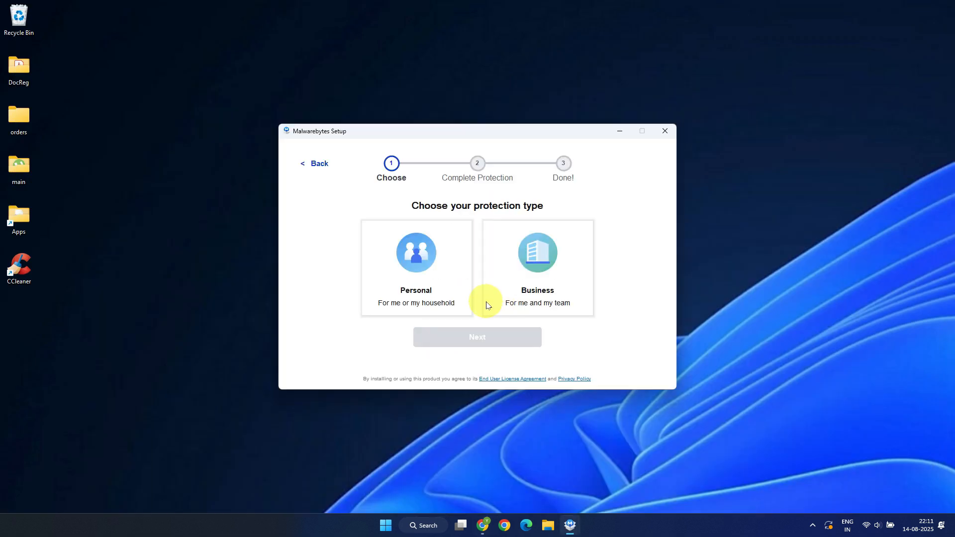
click(415, 268)
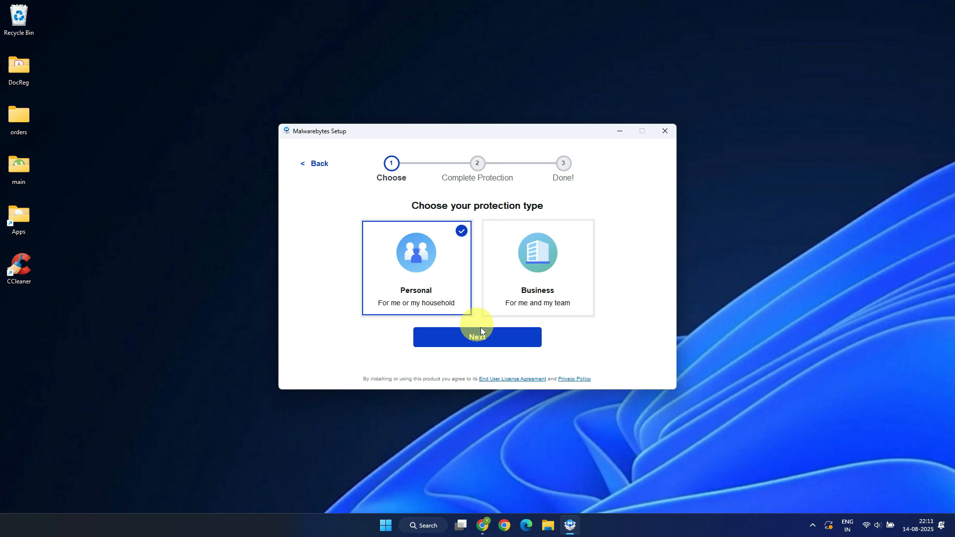
click(477, 337)
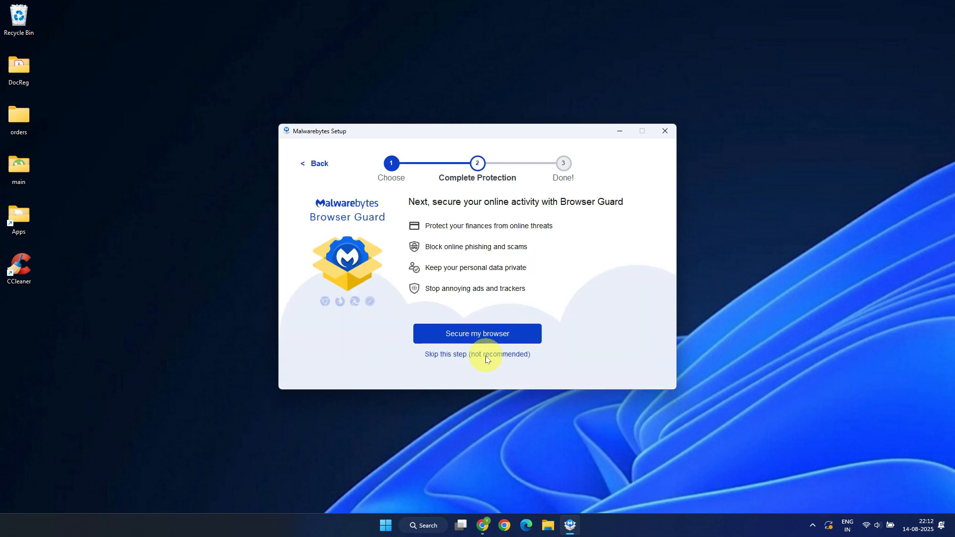
click(477, 353)
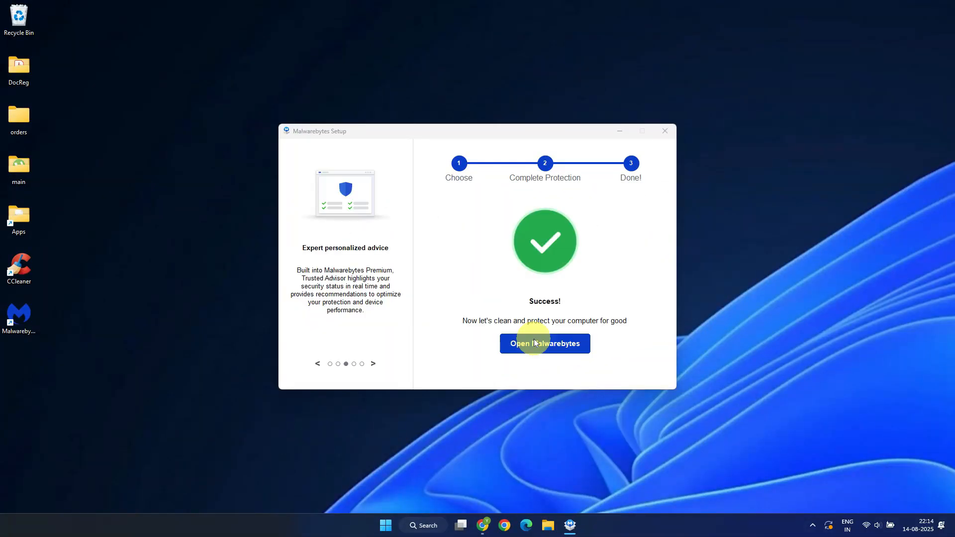
click(544, 343)
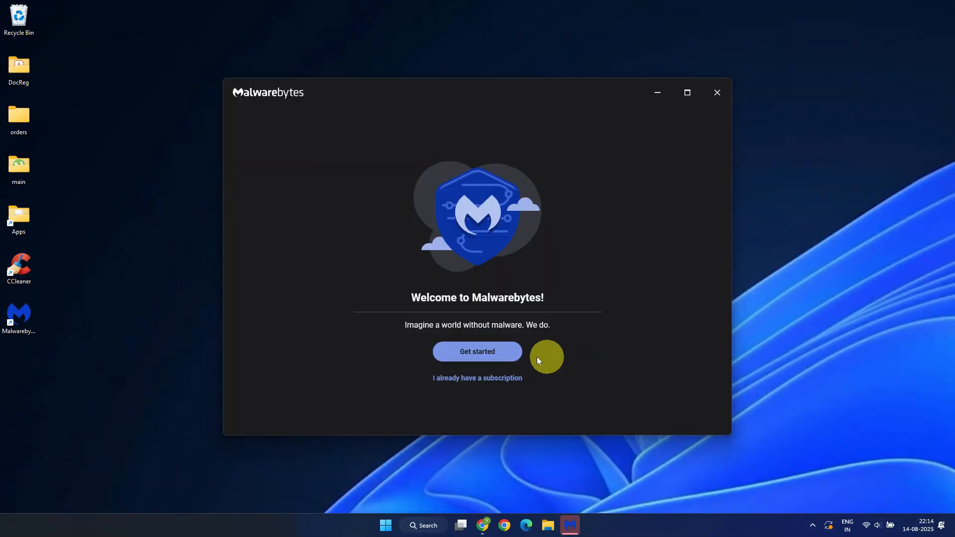
Step: Get past the Malwarebytes welcome screen and start a Threat Scan
click(477, 351)
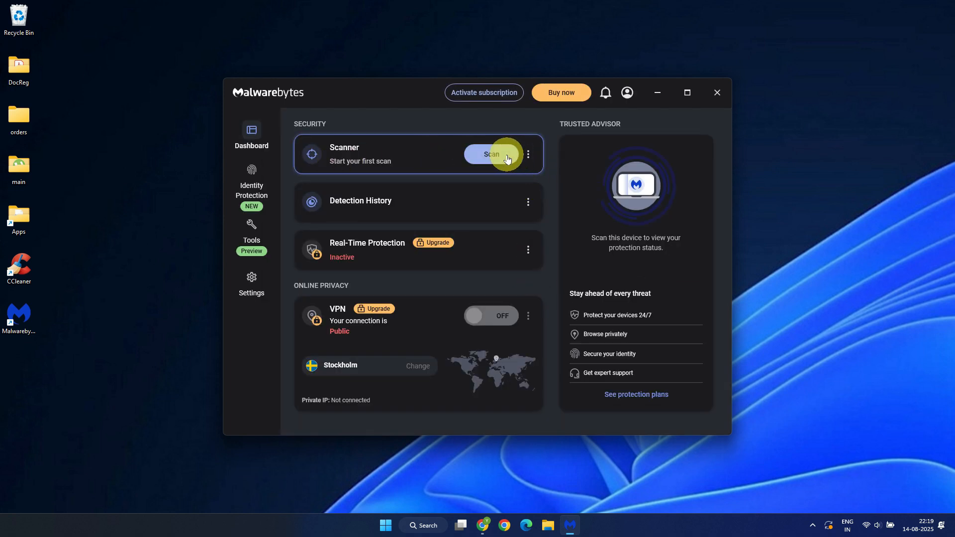
click(492, 155)
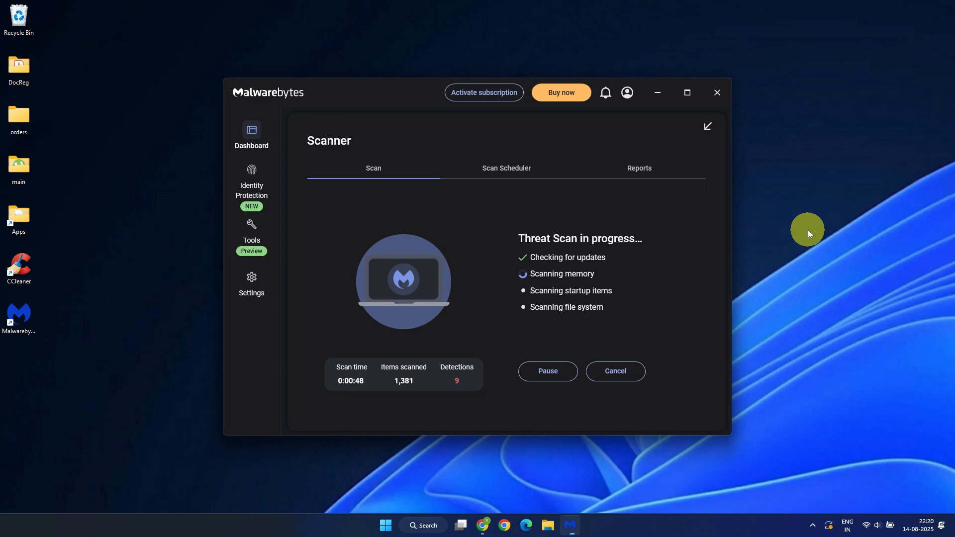
mouse_move(777, 276)
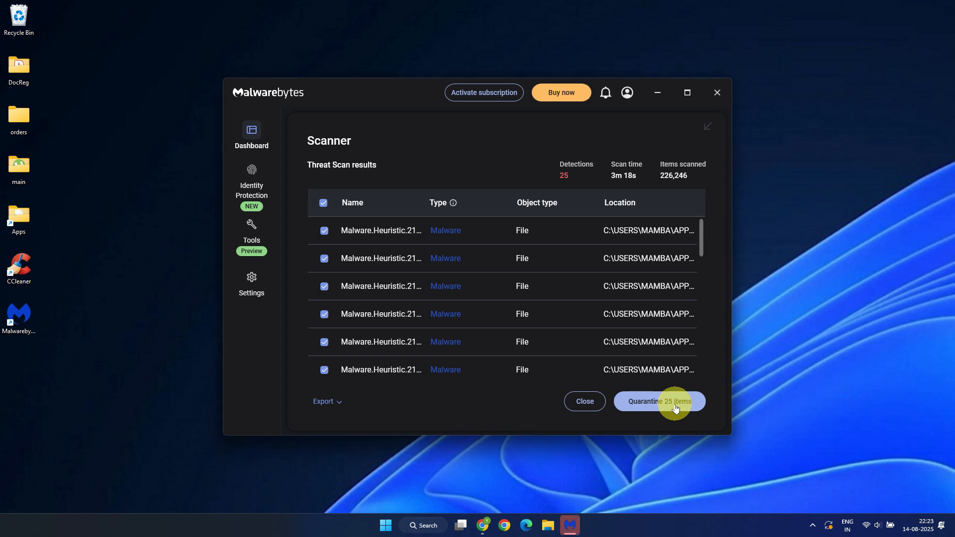
Step: Quarantine all 25 detected threats in Malwarebytes and decline the restart prompt
click(659, 401)
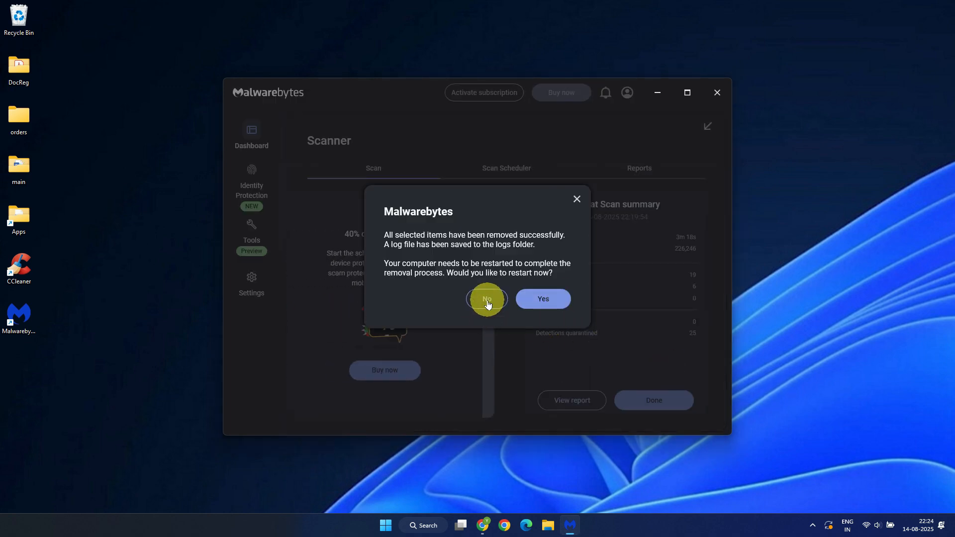
click(486, 299)
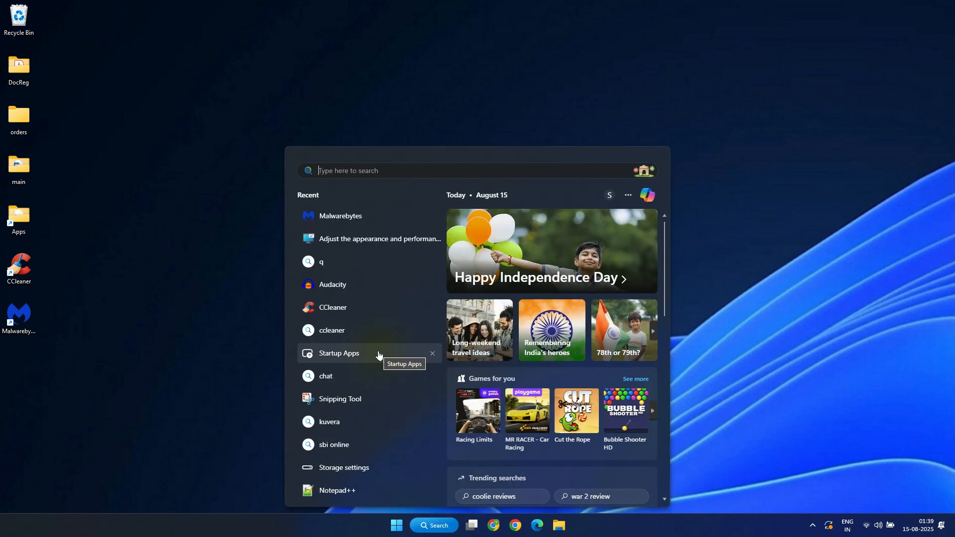
Step: Search 'performance' and open Adjust the appearance and performance of Windows
text(performance)
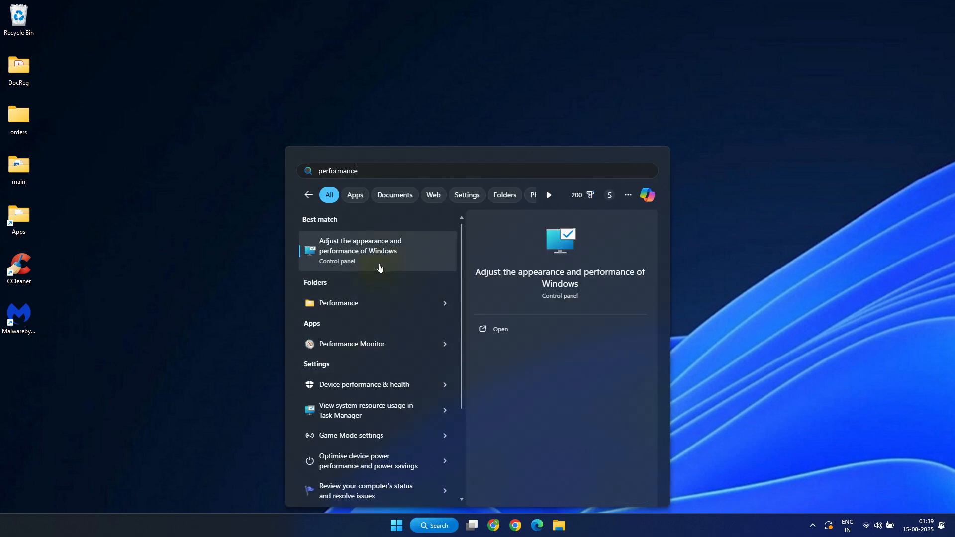
click(377, 251)
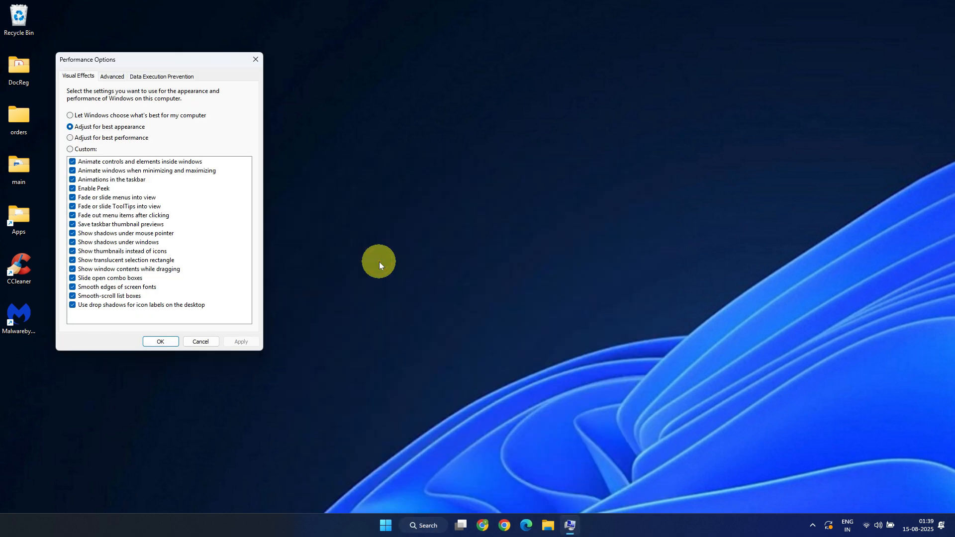
mouse_move(258, 100)
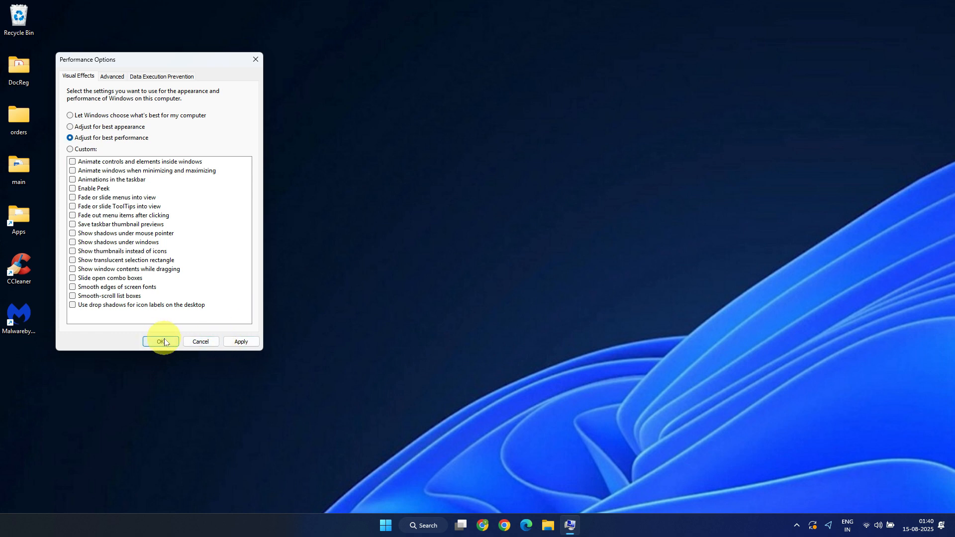
mouse_move(433, 339)
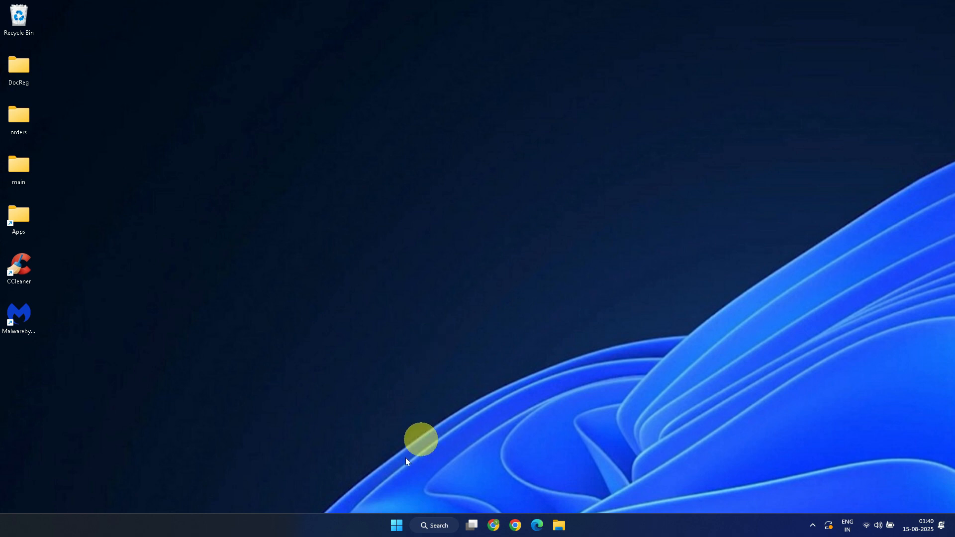
Step: Restart Windows from the Start menu power options
click(396, 525)
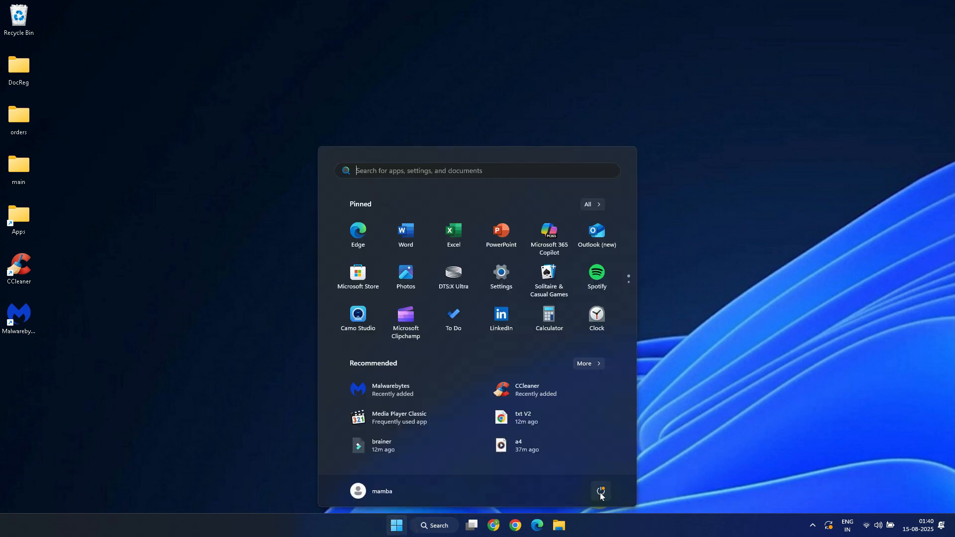
click(600, 491)
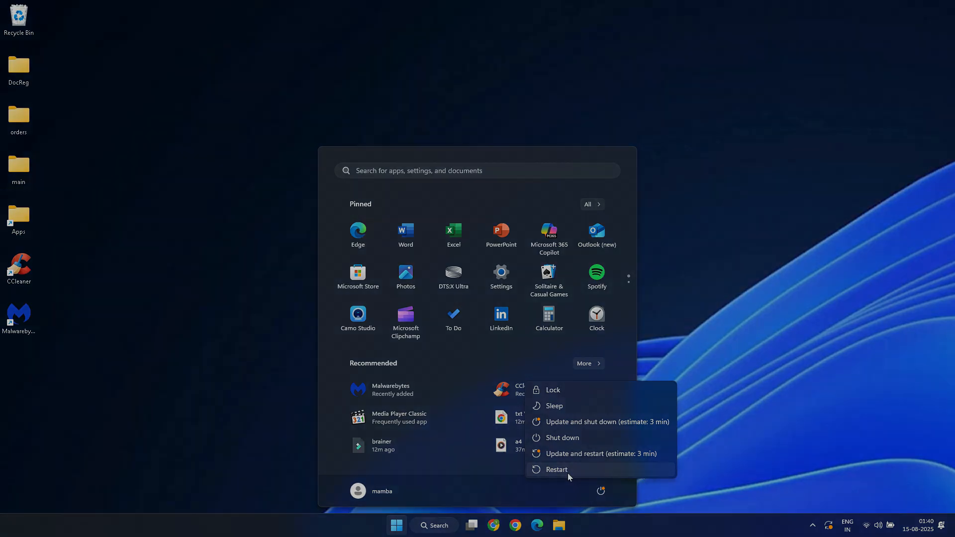
click(556, 469)
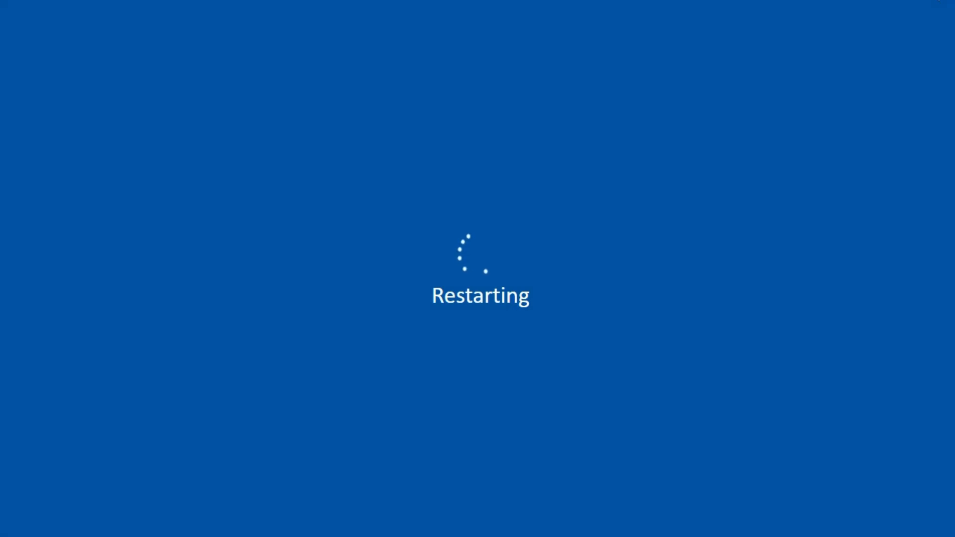